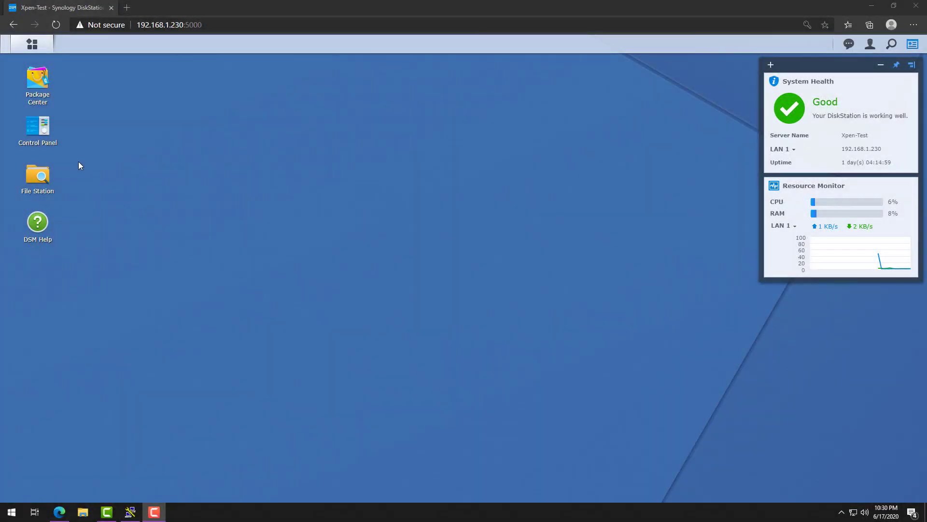
Enable the SSH service on port 22 in Control Panel's Terminal & SNMP settings and apply it
double_click(37, 131)
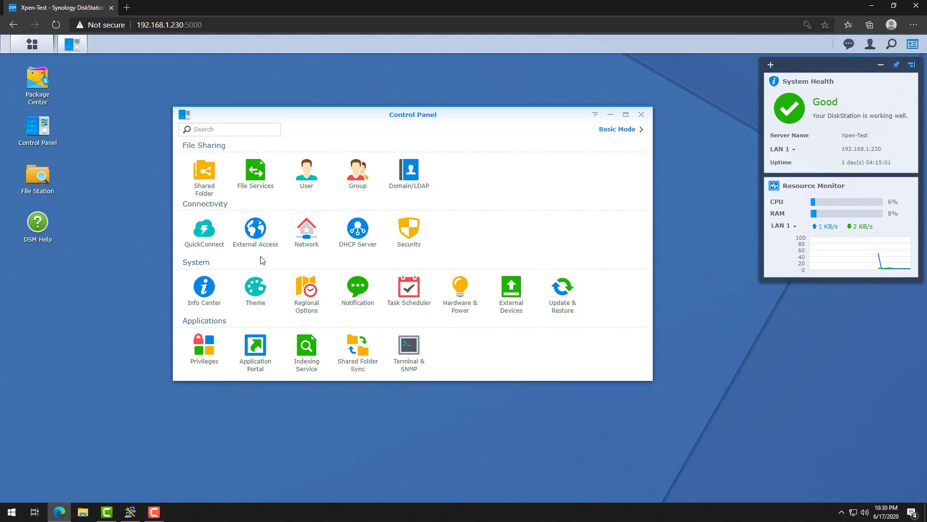
mouse_move(408, 346)
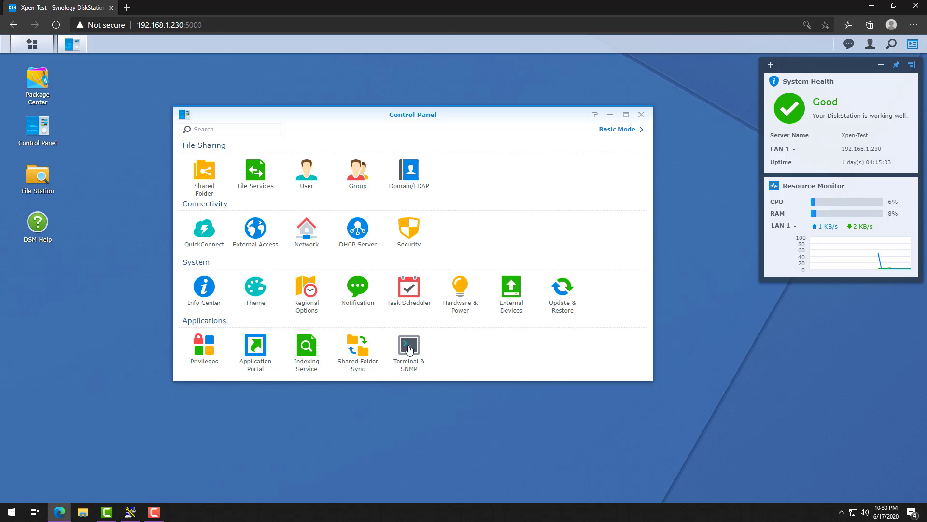
left_click(408, 345)
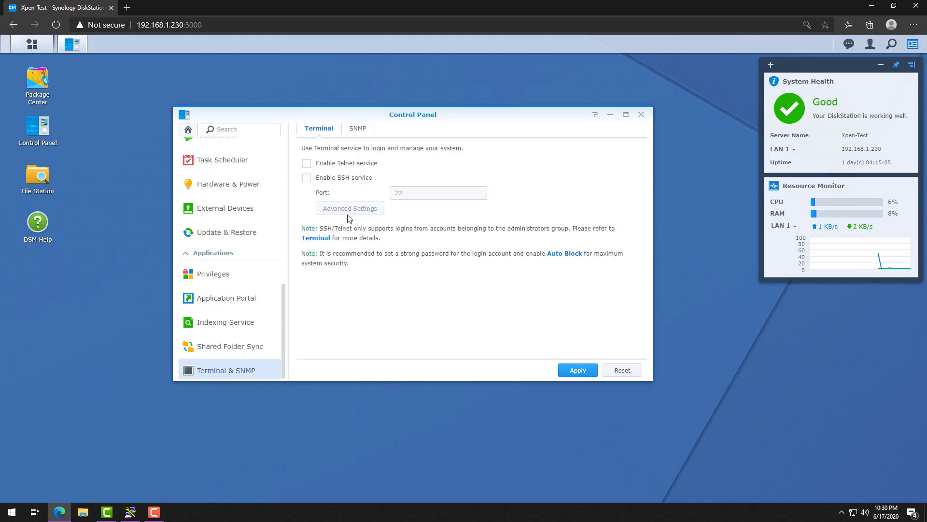
left_click(306, 178)
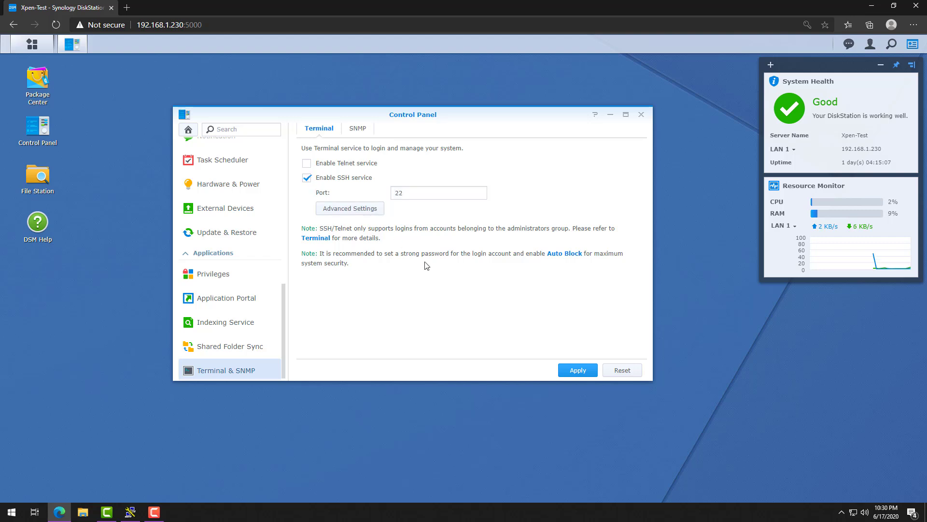
left_click(577, 370)
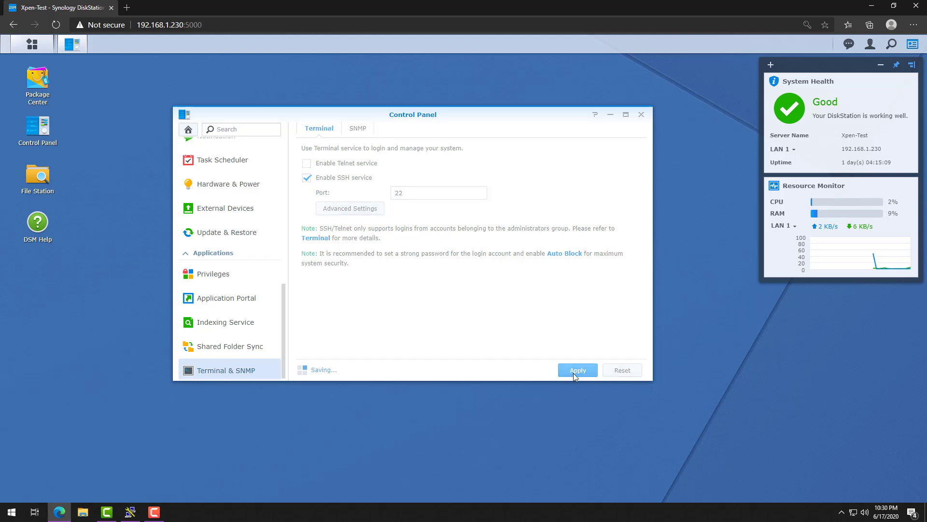
left_click(576, 370)
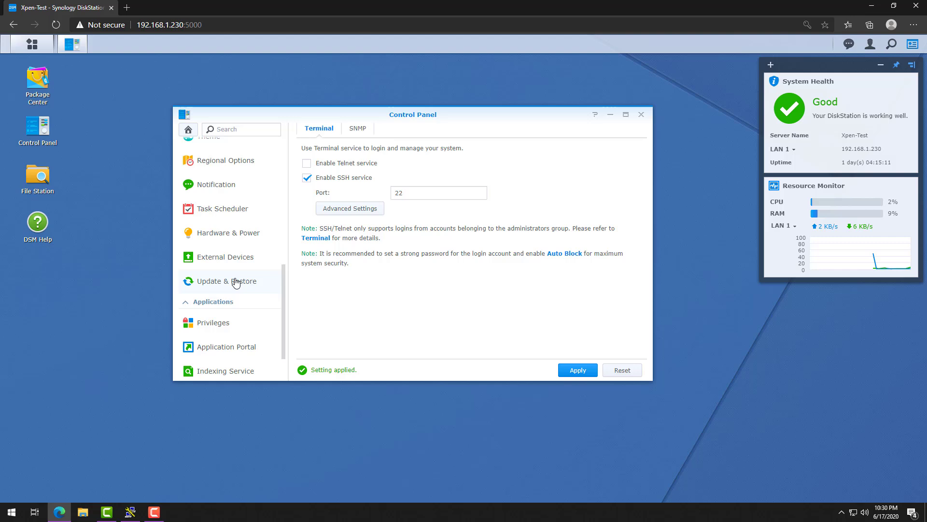
scroll("up", 3)
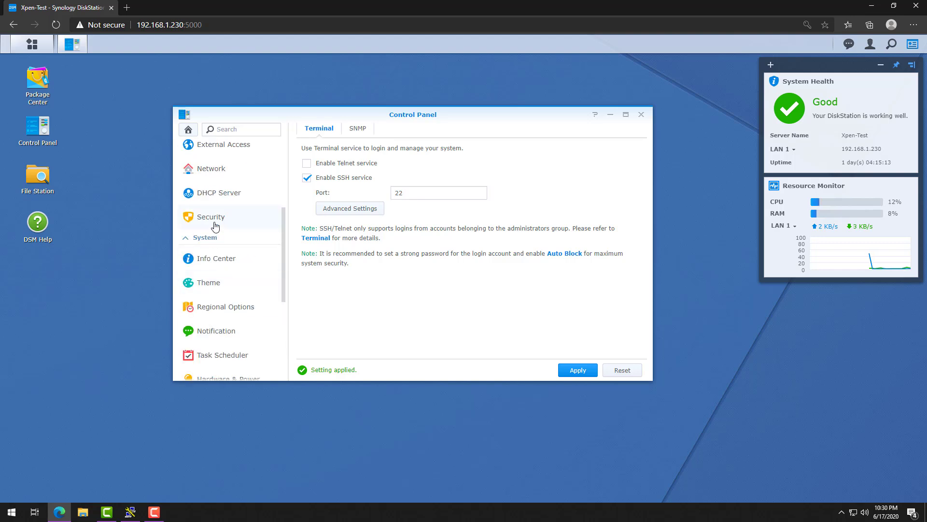
Start a new rule in the default firewall profile under Security > Firewall
left_click(210, 216)
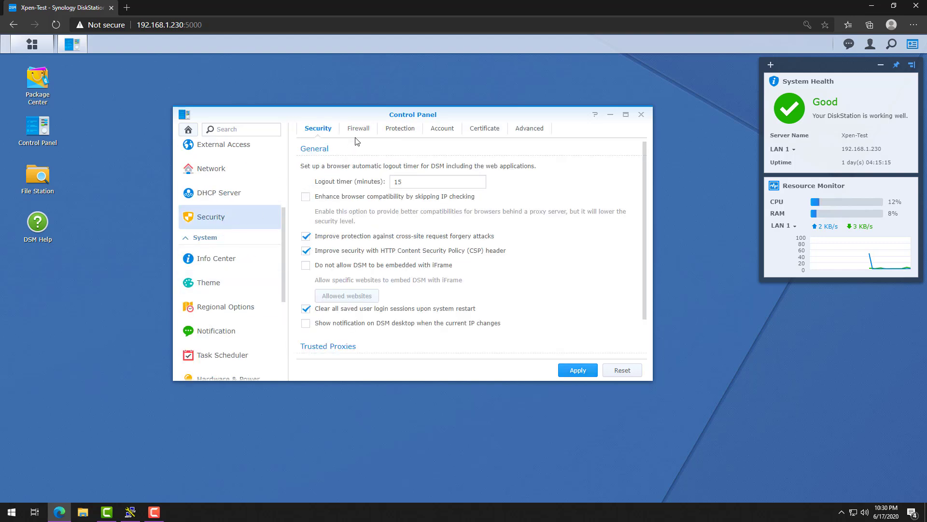
left_click(358, 128)
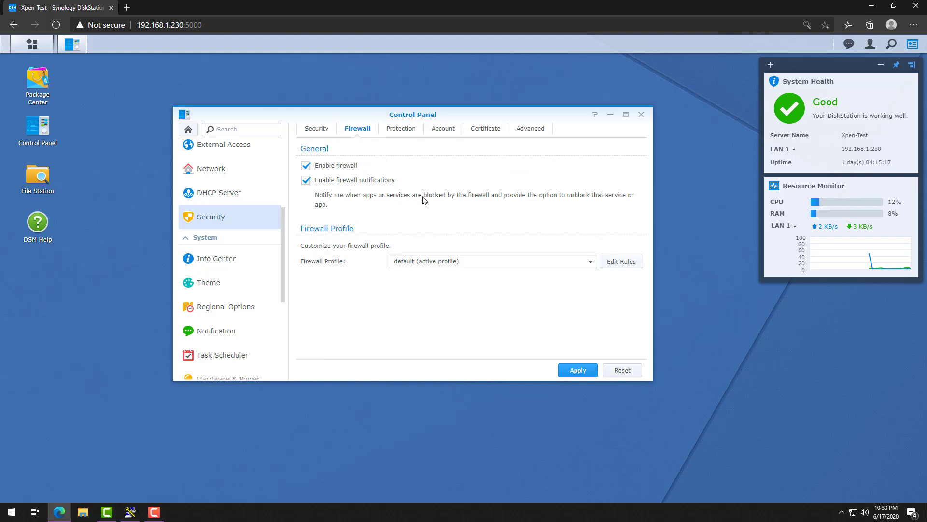
left_click(621, 261)
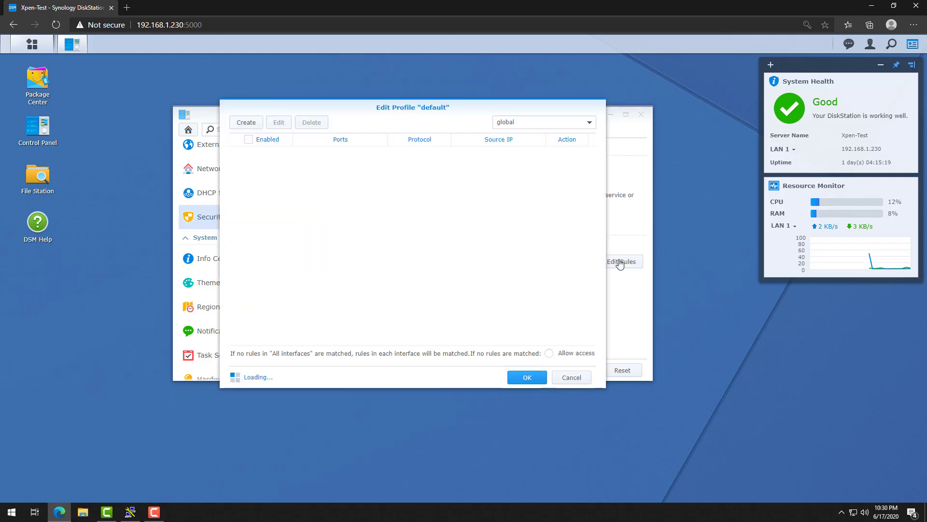
left_click(245, 123)
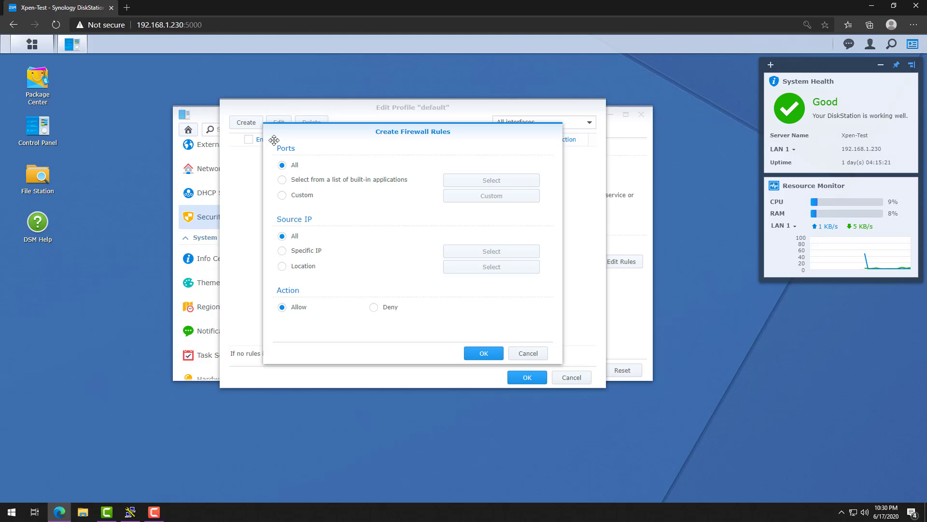
Allow the built-in Encrypted terminal service (SSH, port 22) from all source IPs and save the rule
left_click(282, 180)
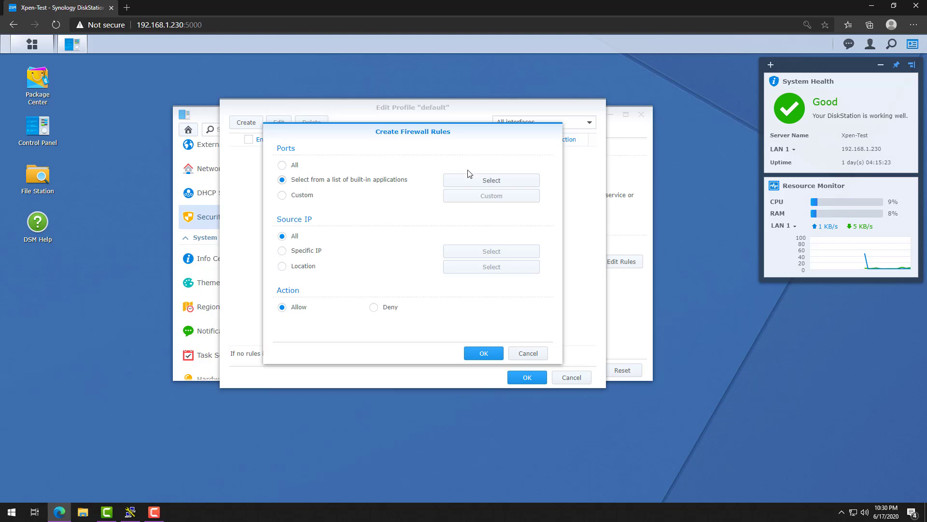
left_click(491, 180)
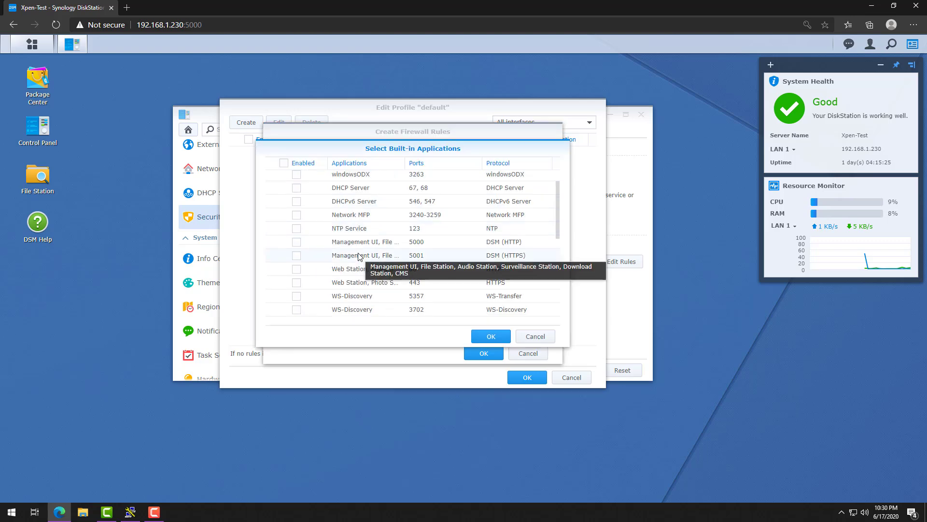
scroll("down", 3)
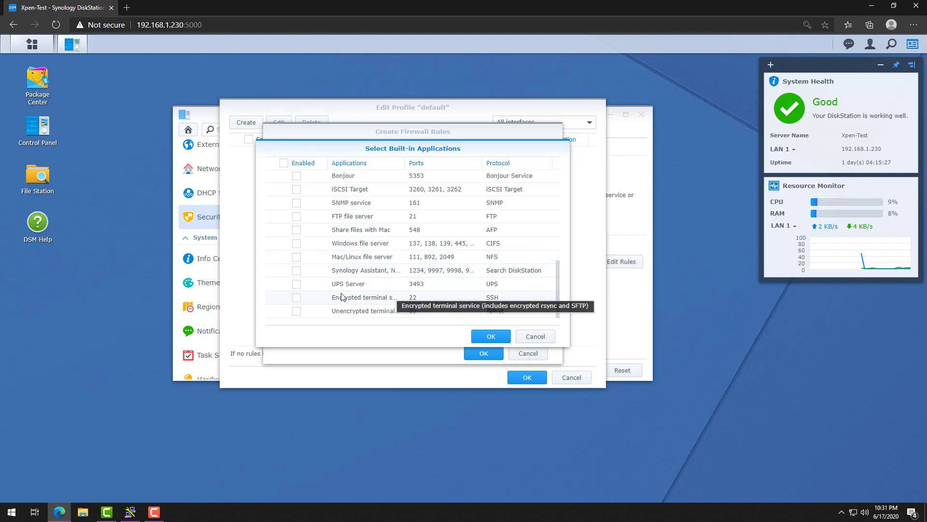
left_click(297, 296)
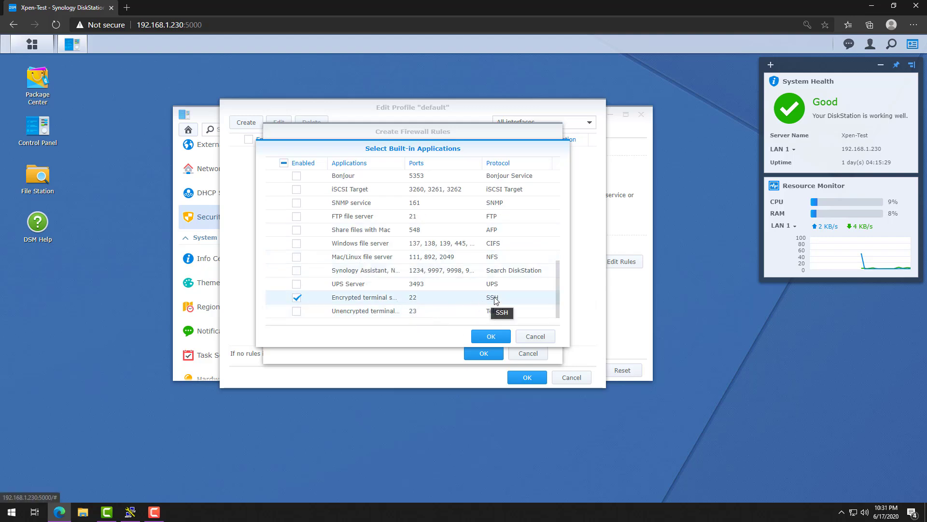
left_click(490, 336)
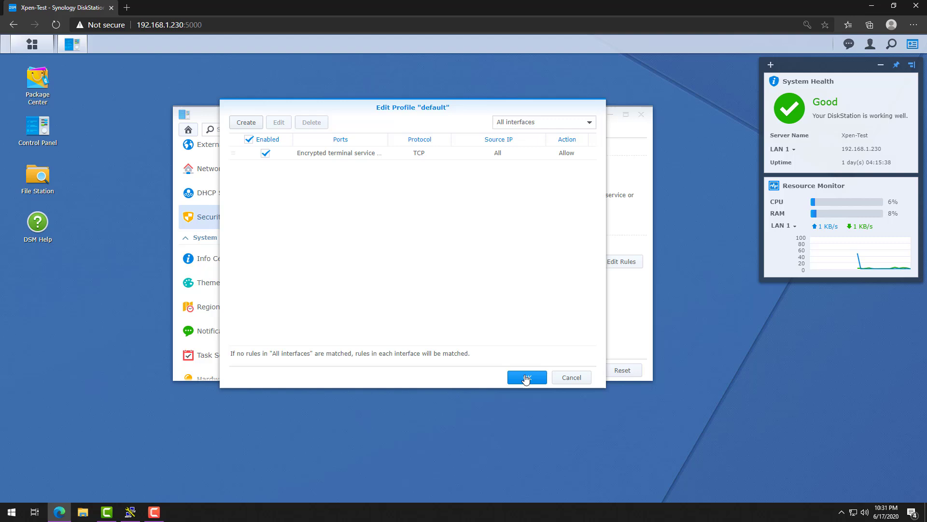
left_click(526, 377)
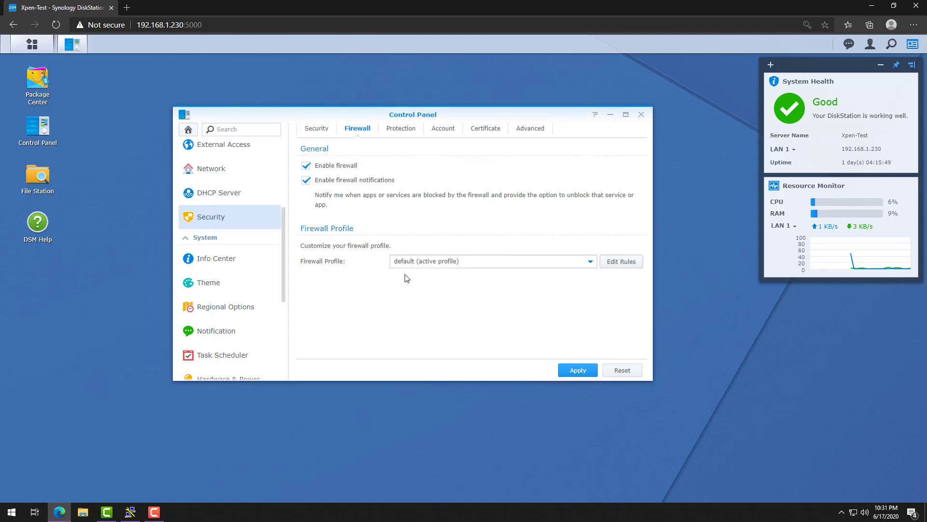
Connect PuTTY to 192.168.1.230 over SSH, accept the host key, log in and run ls
left_click(131, 511)
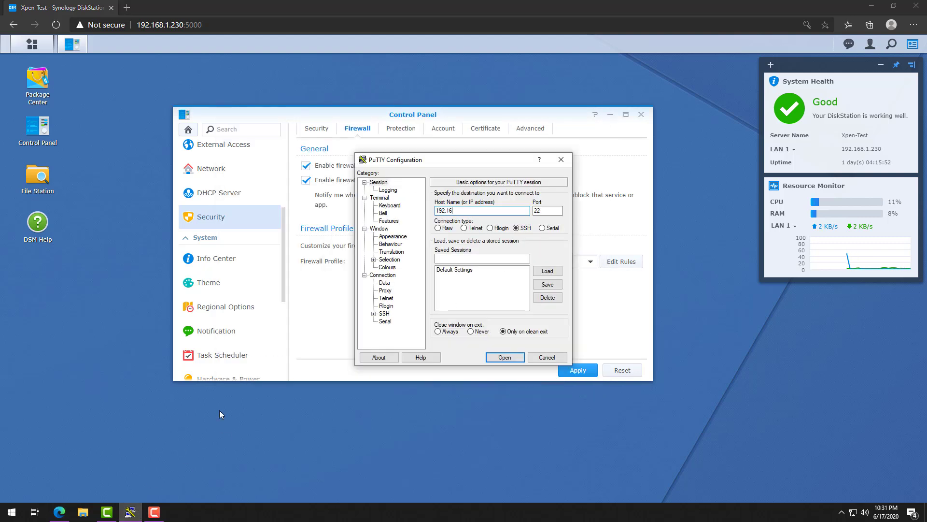
left_click(504, 357)
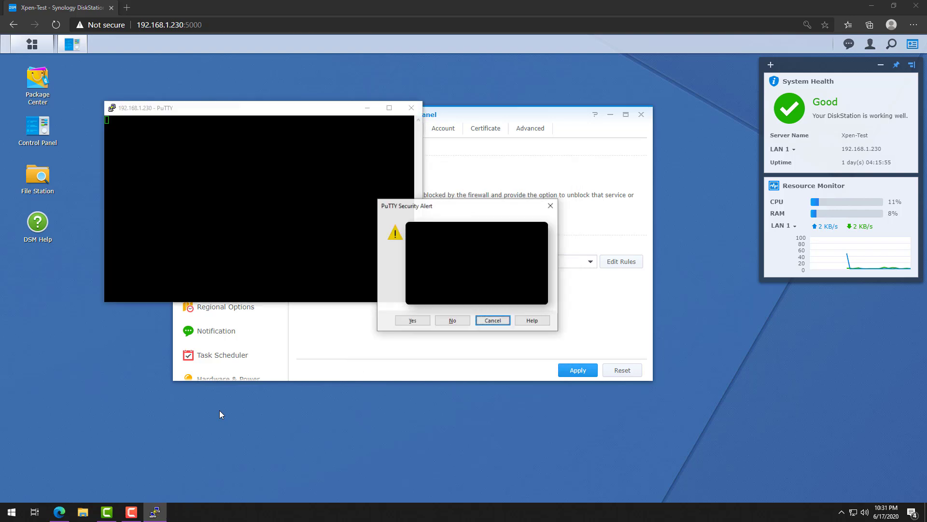
mouse_move(411, 331)
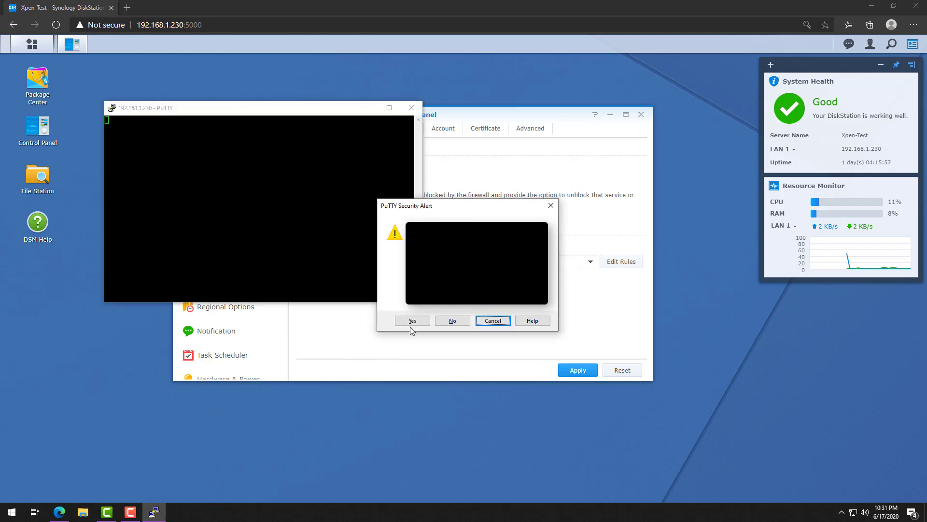
left_click(411, 320)
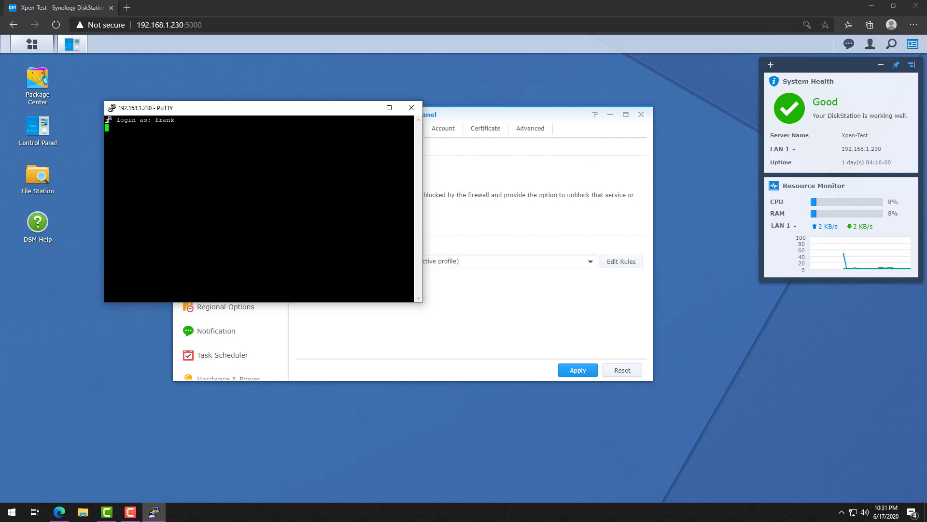
key("Return")
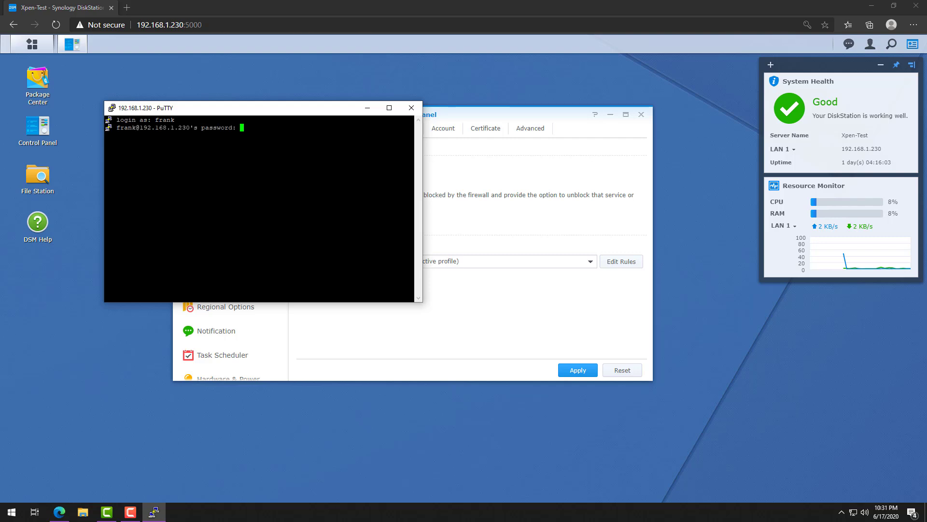
key("Return")
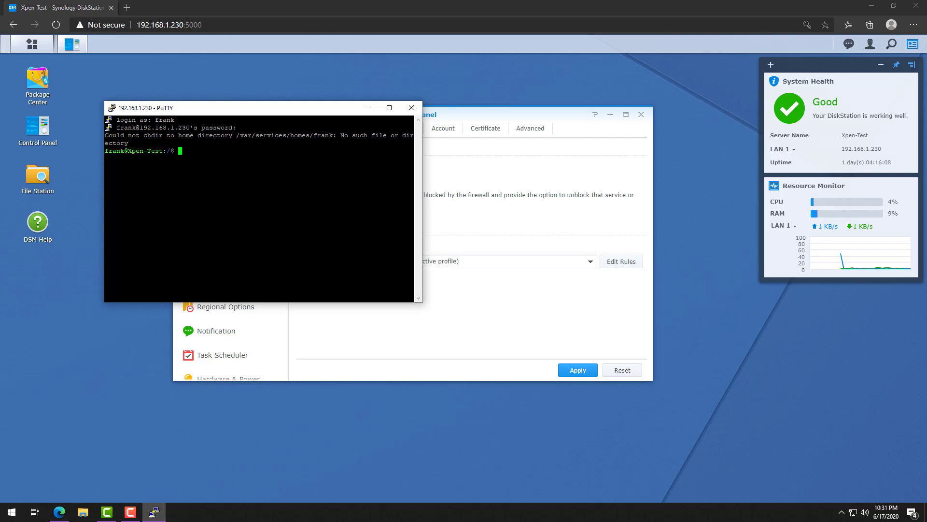
type("ls")
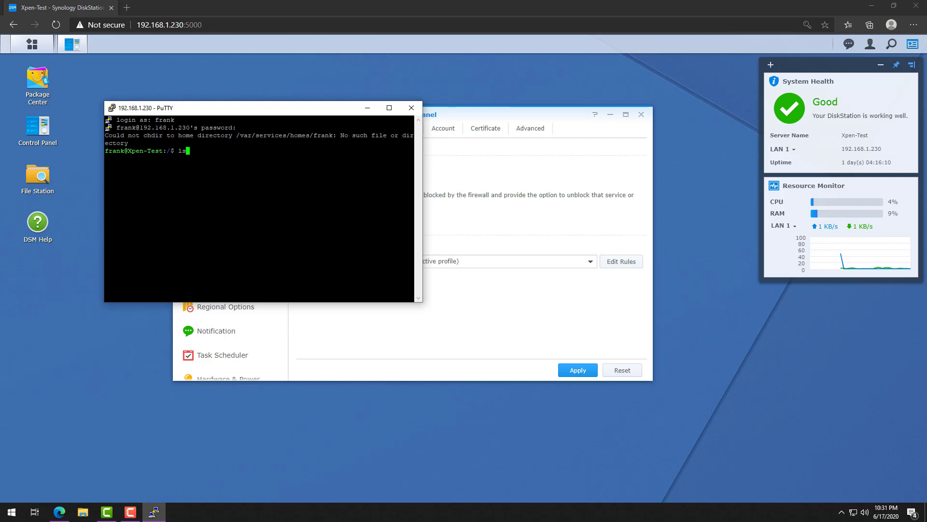
key("Return")
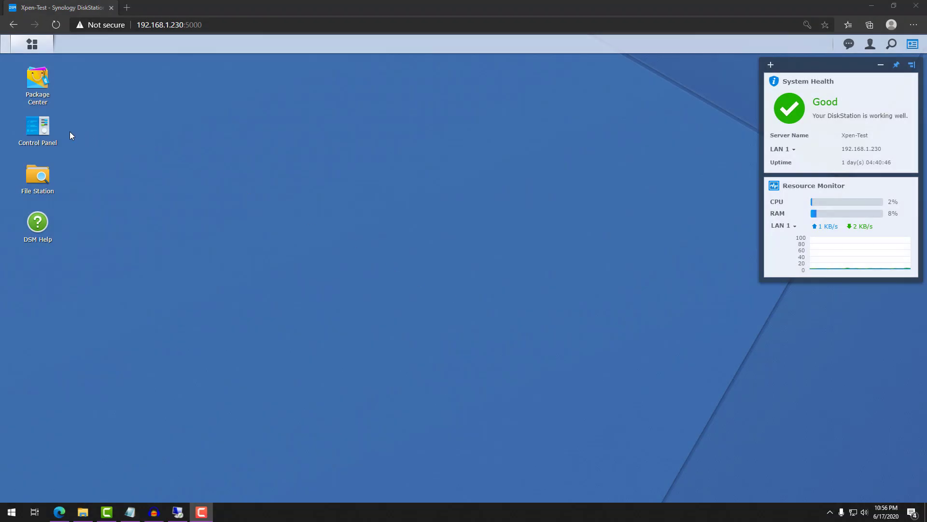
Disable the SSH service in Terminal & SNMP settings and apply the change
double_click(37, 129)
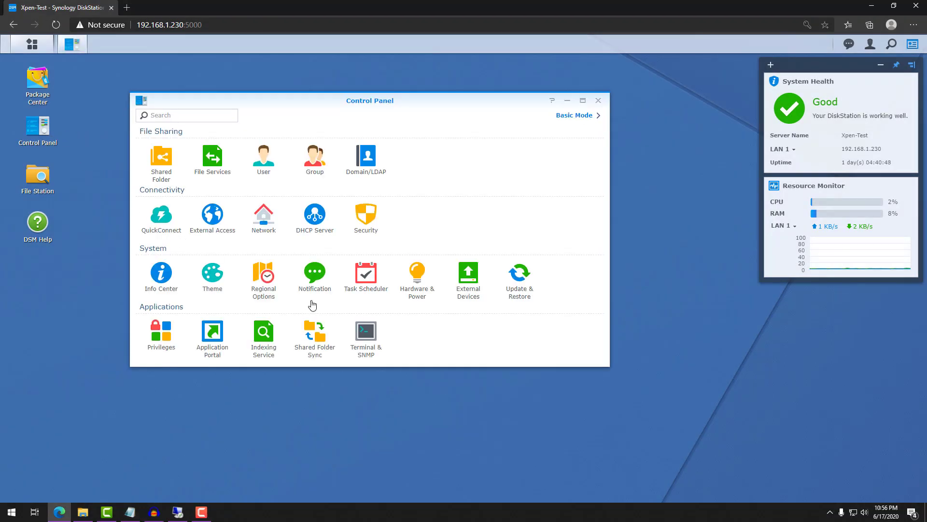
left_click(365, 334)
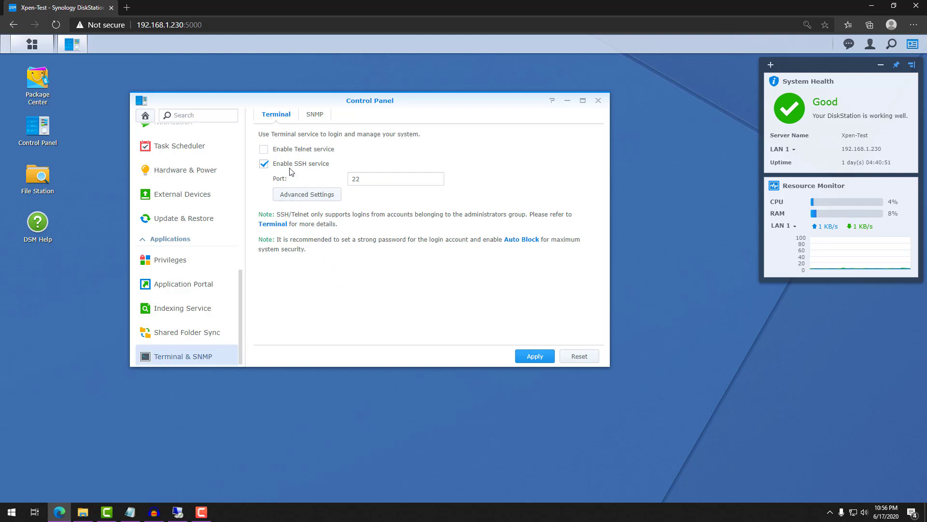
left_click(263, 164)
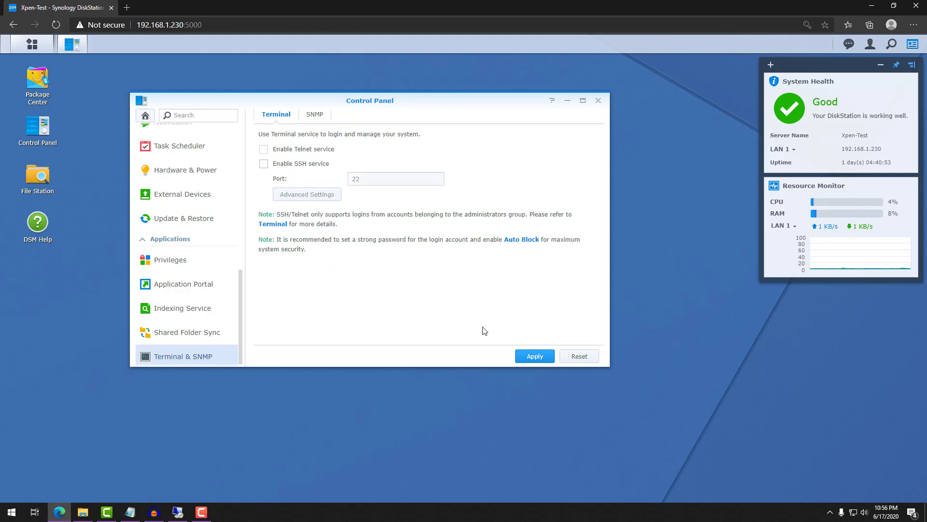
left_click(533, 355)
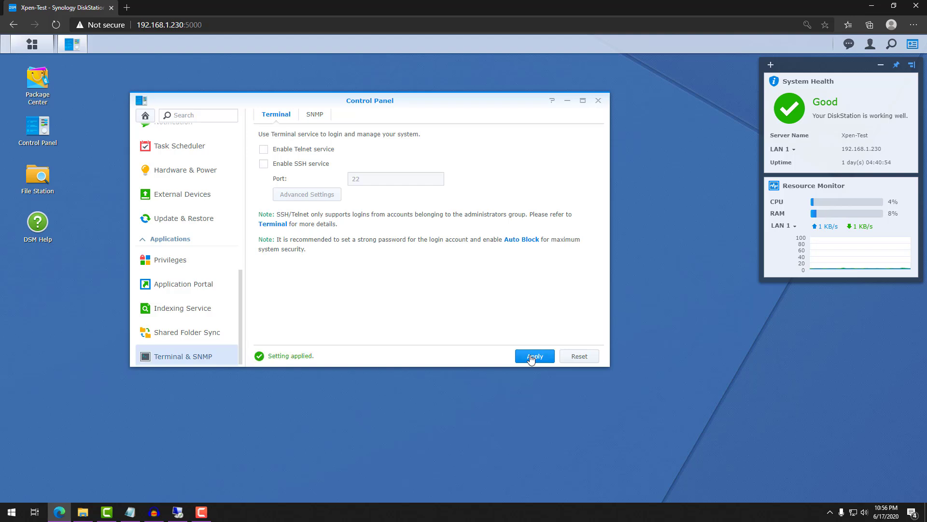
mouse_move(714, 418)
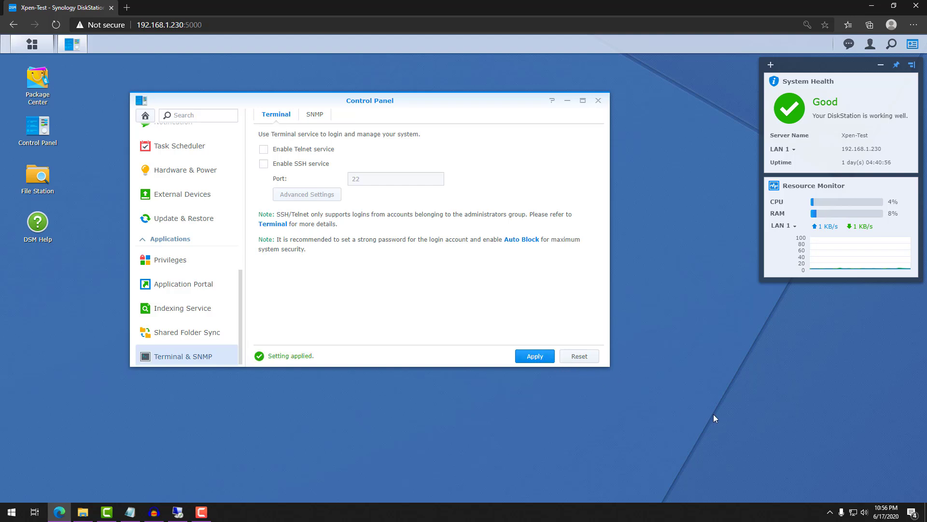